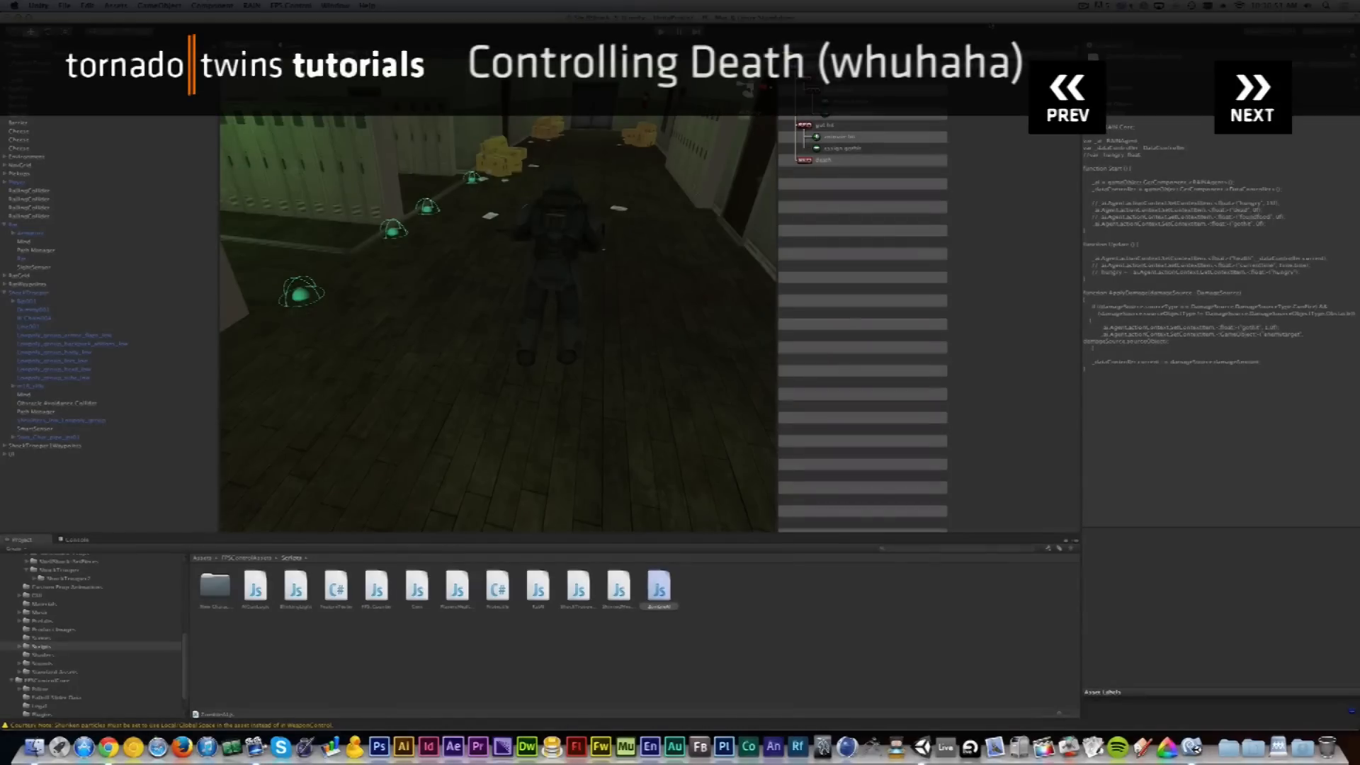
pyautogui.moveTo(1161, 95)
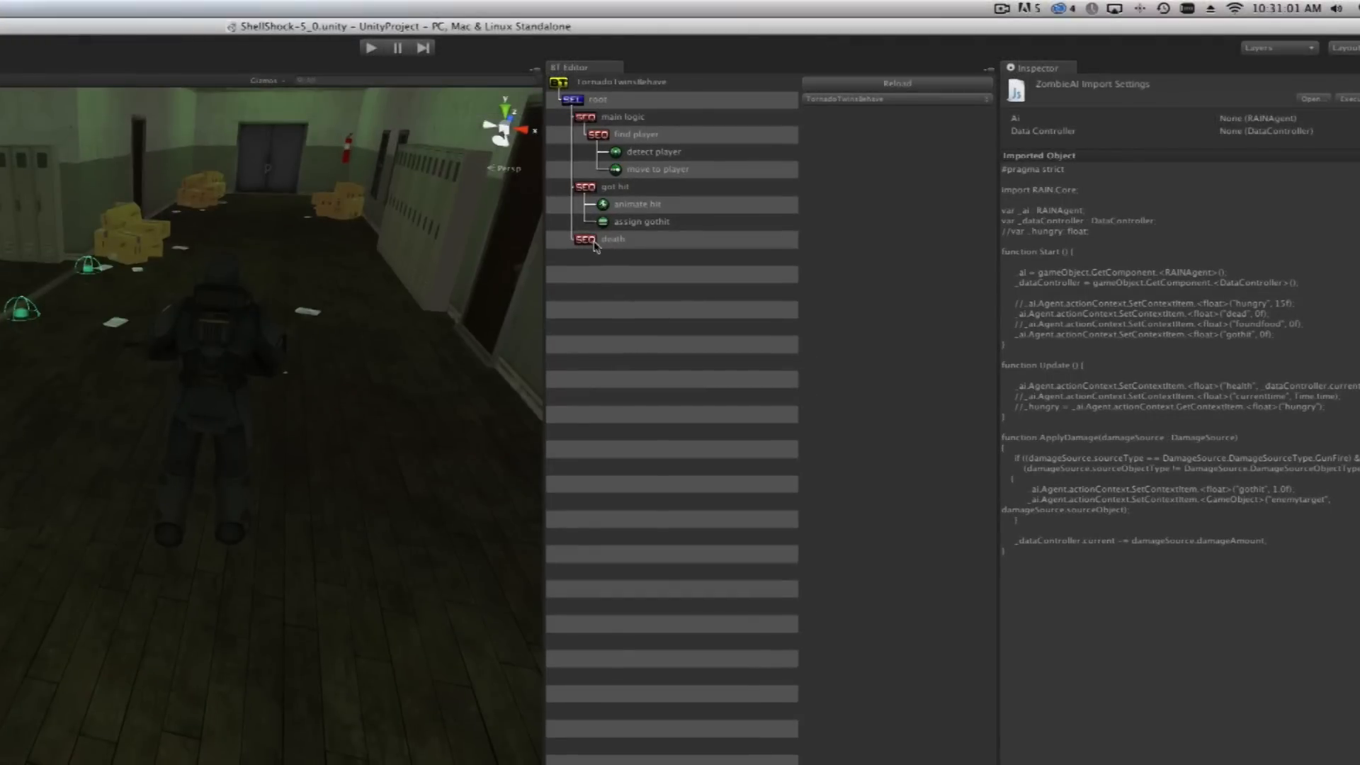
# Add a Condition node under the root with the expression dead == 1
pyautogui.click(620, 82)
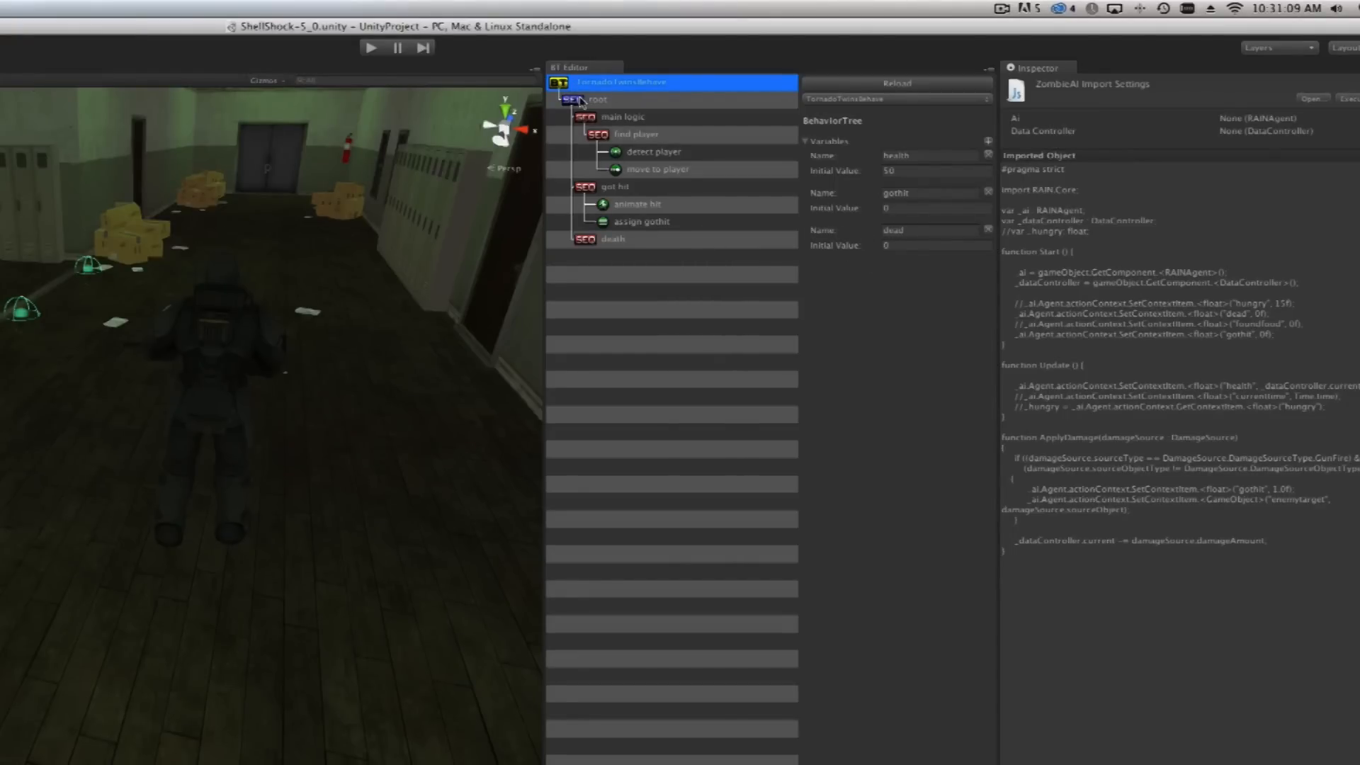
pyautogui.click(598, 99)
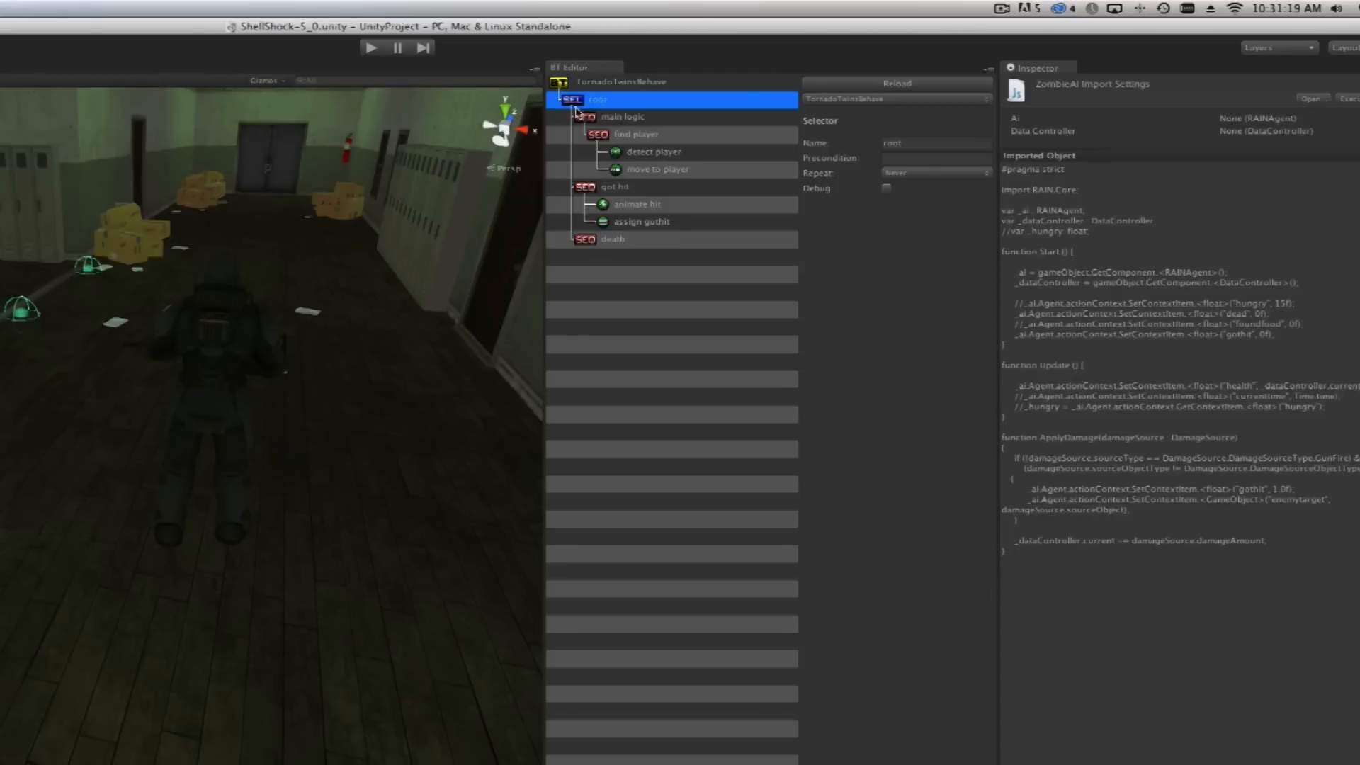
pyautogui.rightClick(596, 99)
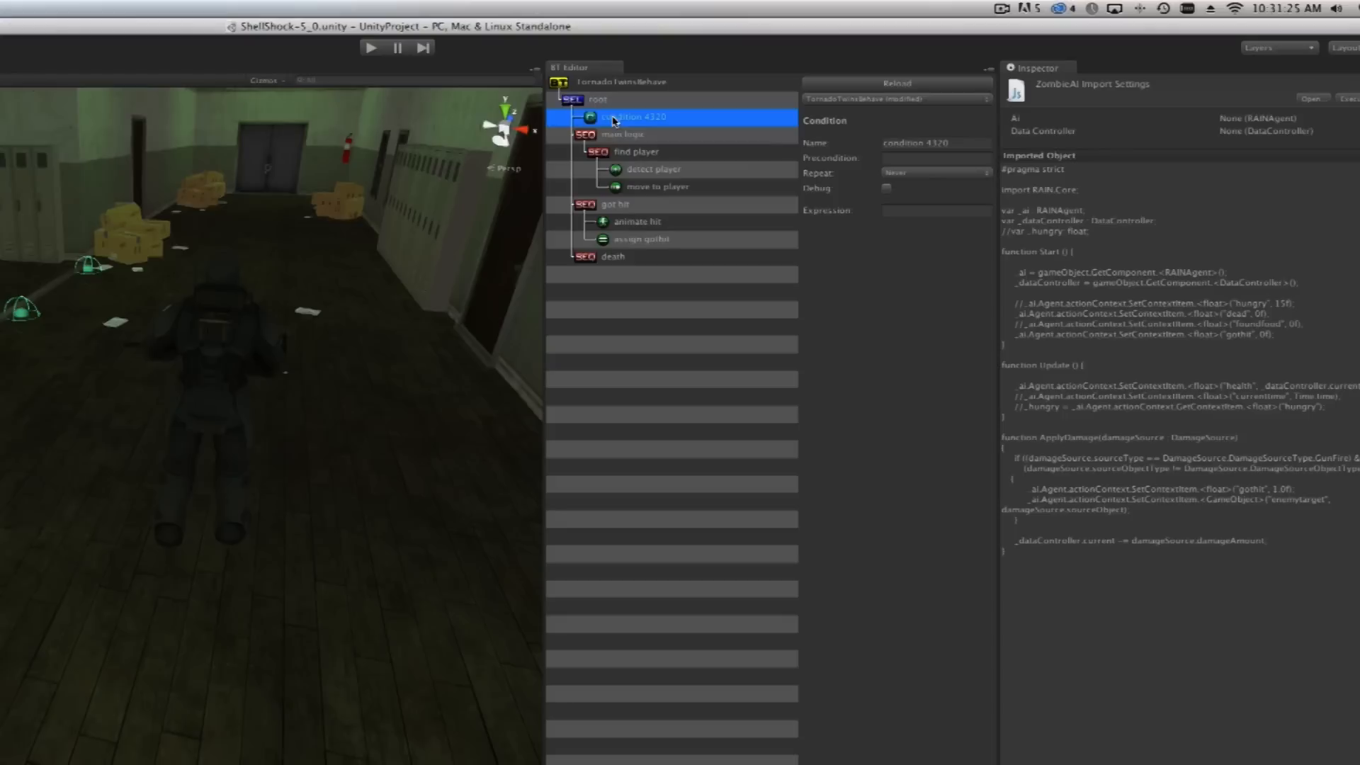
pyautogui.click(936, 211)
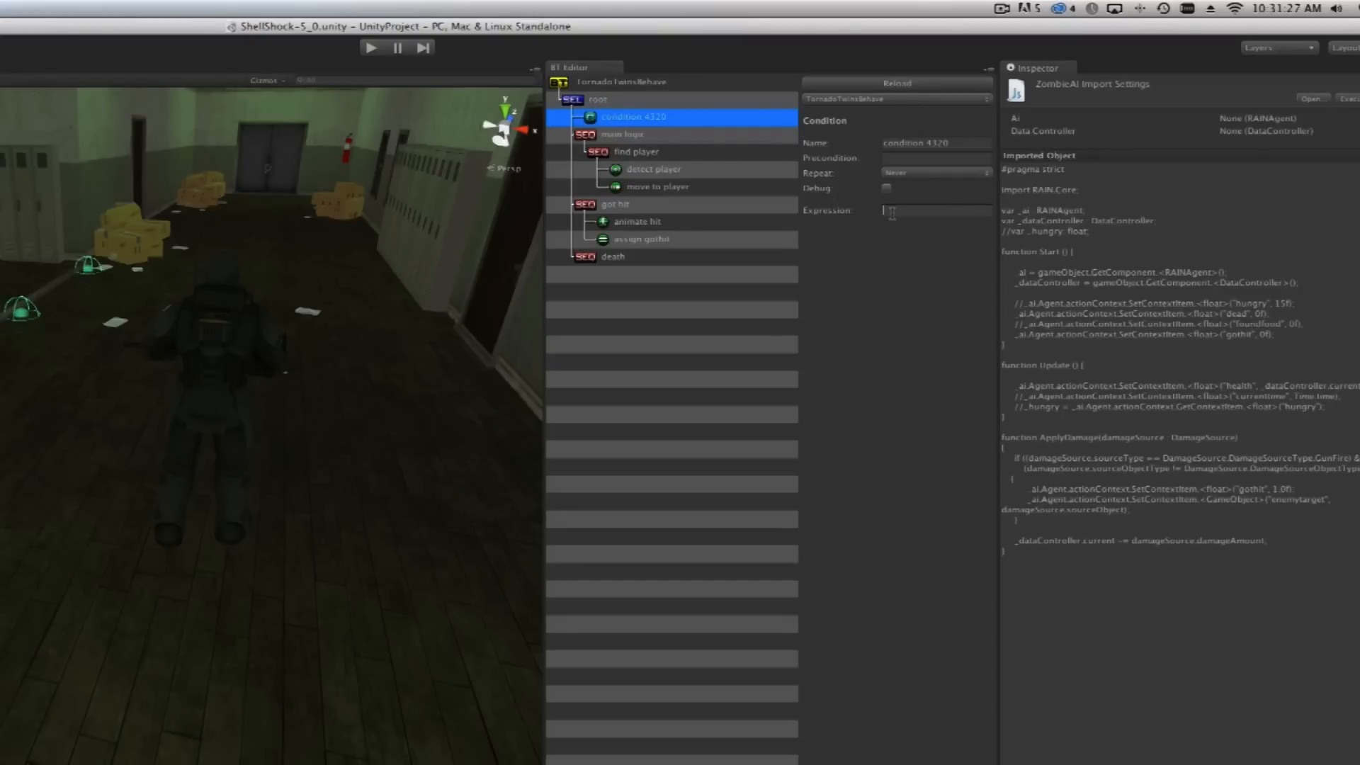
pyautogui.write('dead == 1')
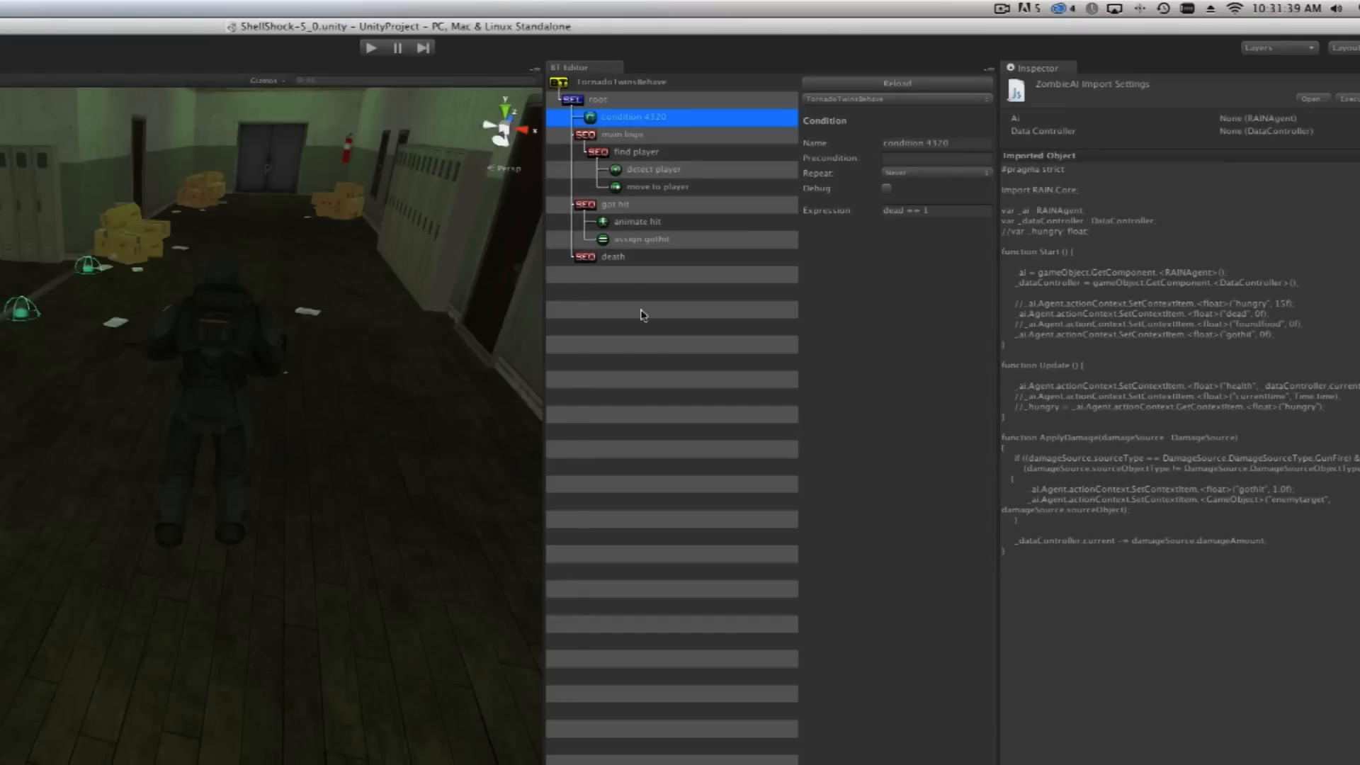
pyautogui.moveTo(655, 354)
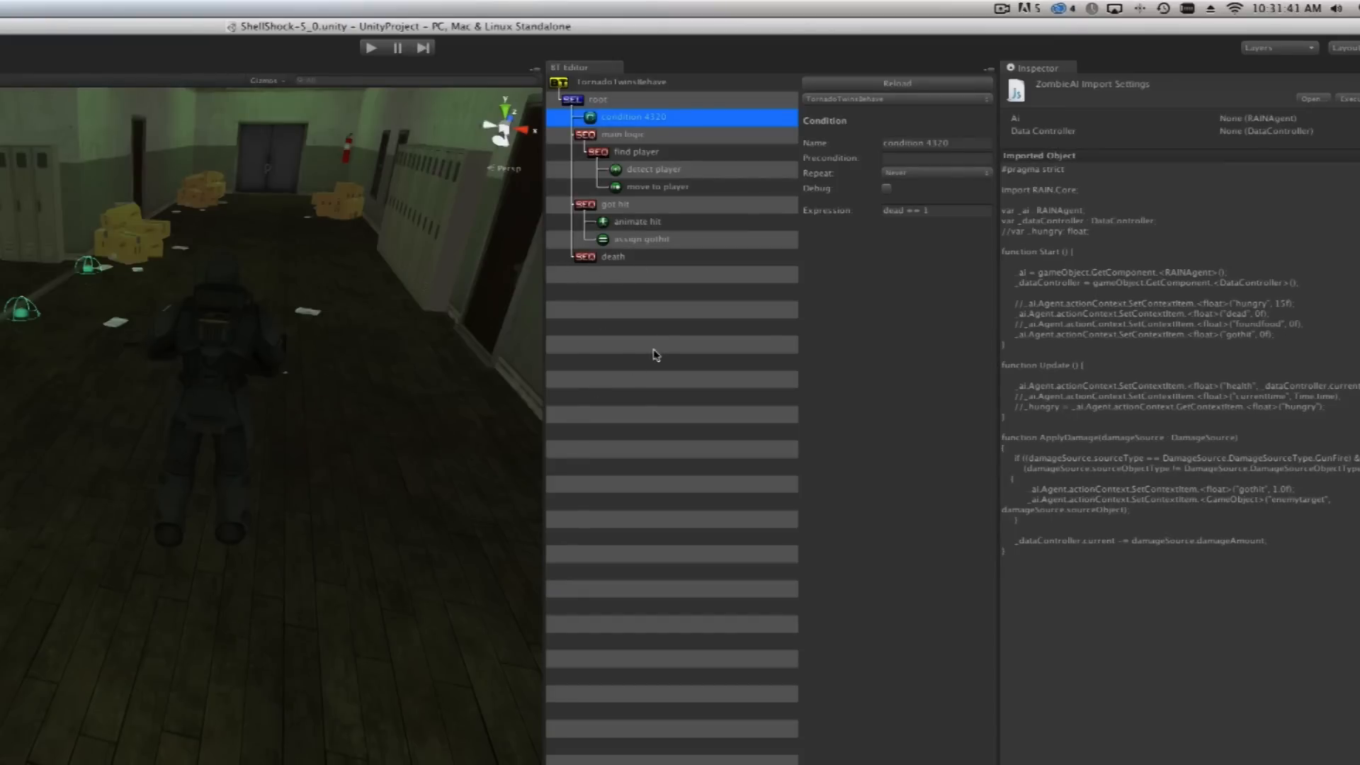
pyautogui.click(612, 256)
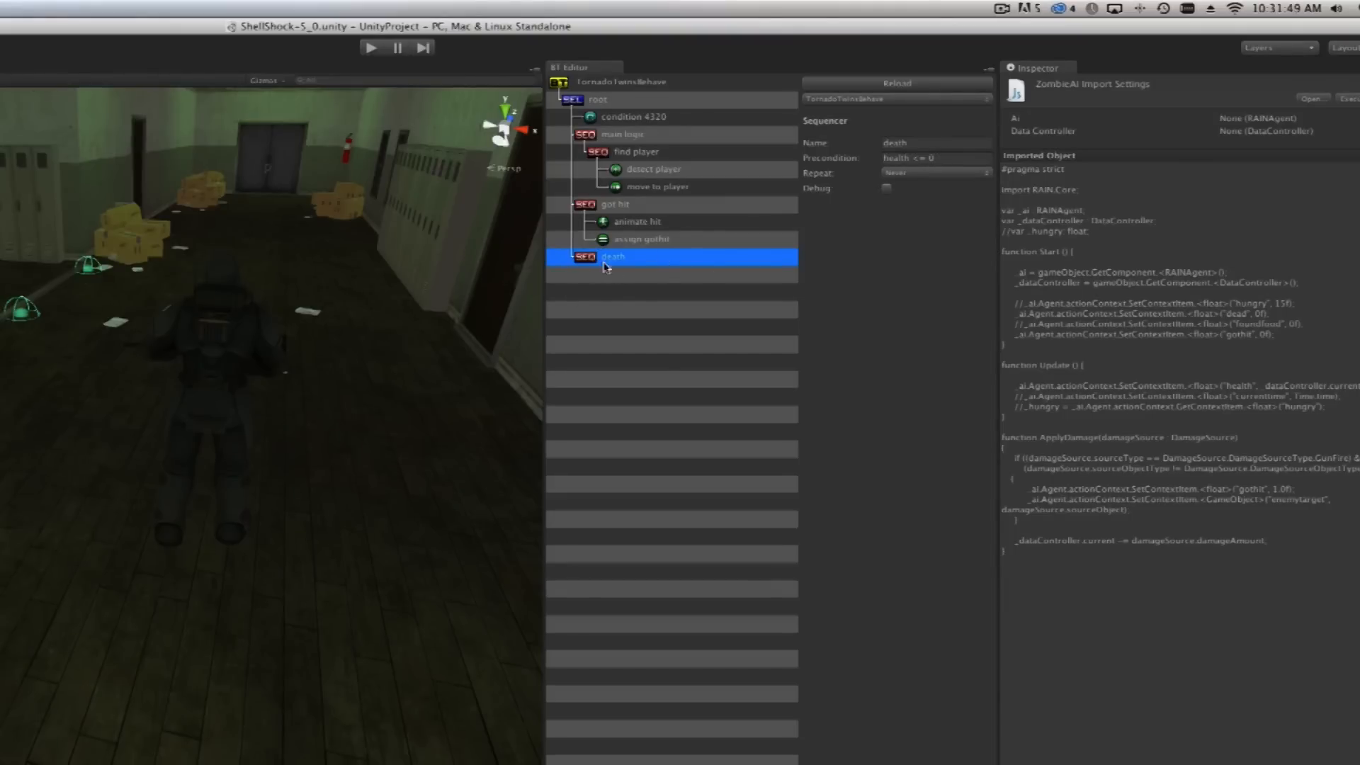
# Add Animate and Assign actions to the death sequence, the Assign setting dead = 1
pyautogui.rightClick(613, 256)
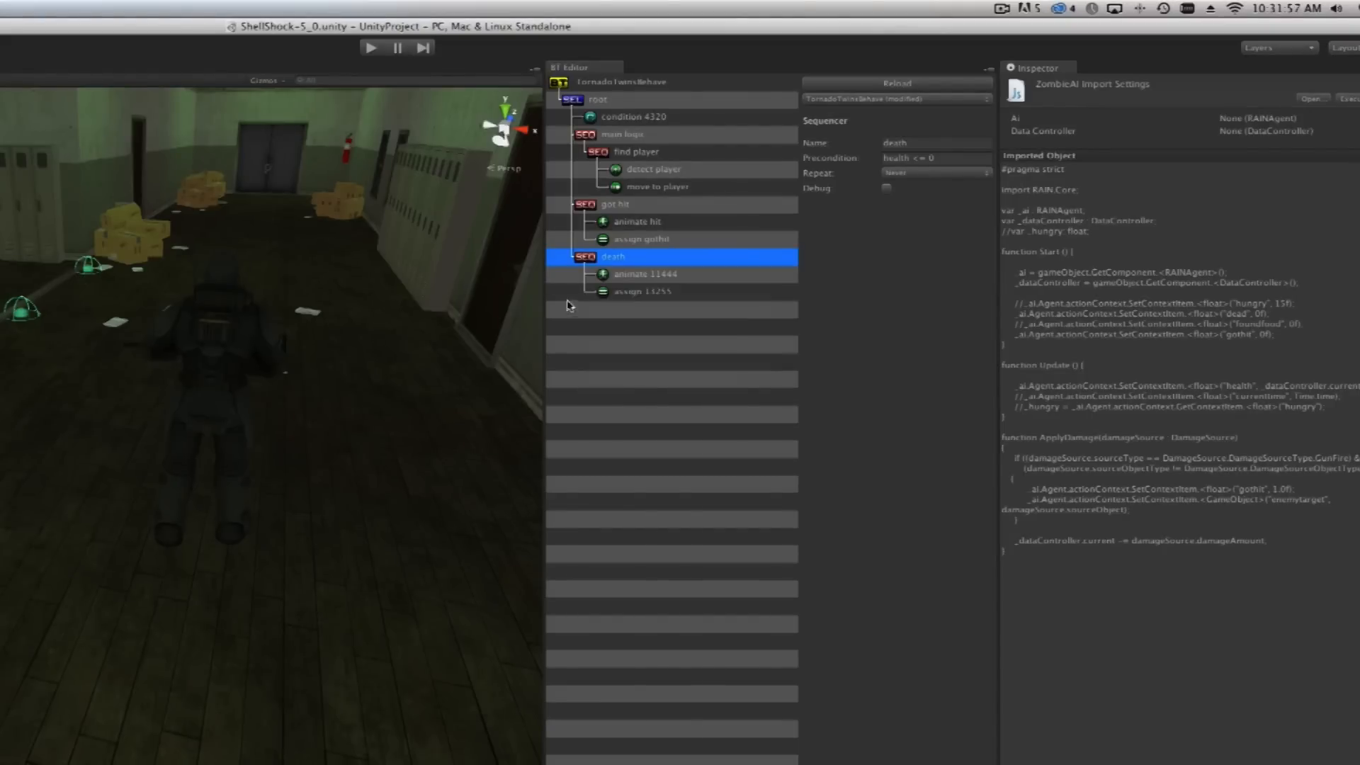
pyautogui.click(643, 292)
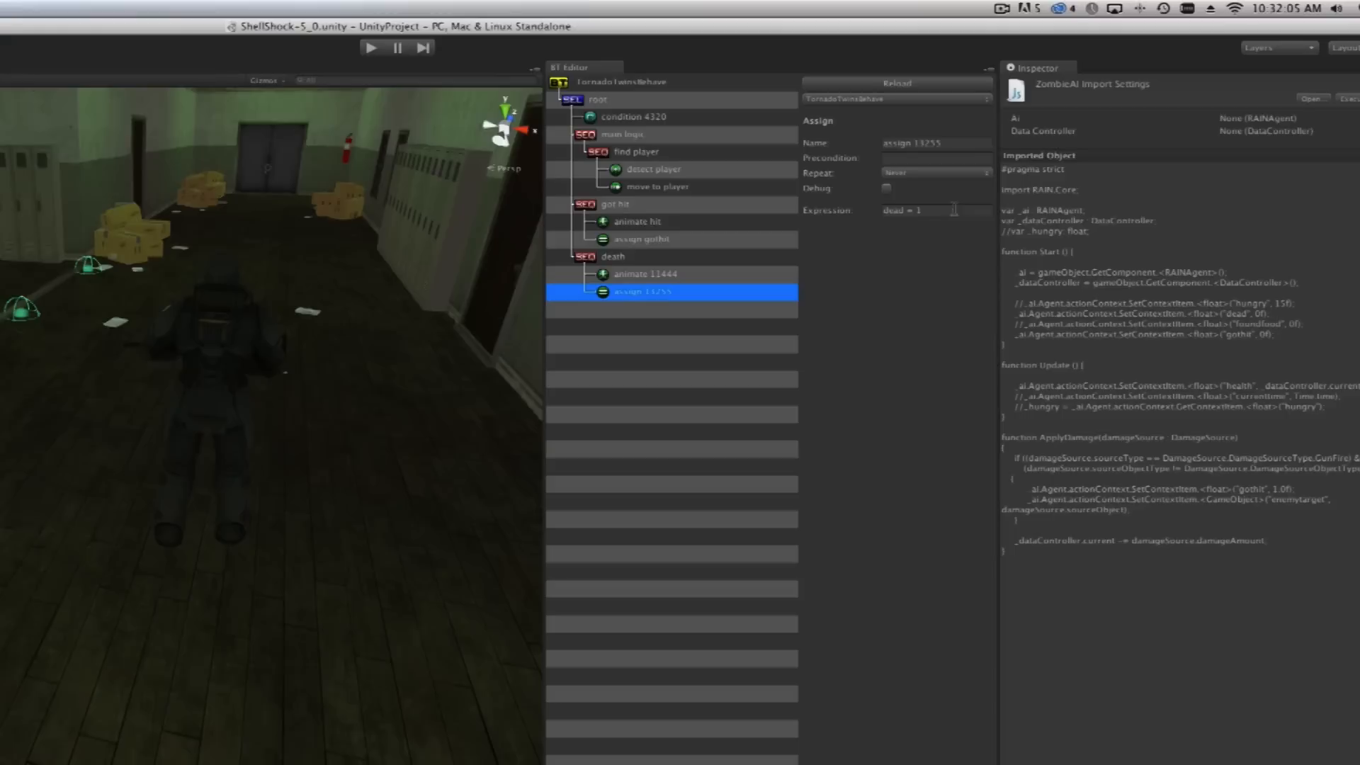
pyautogui.click(633, 116)
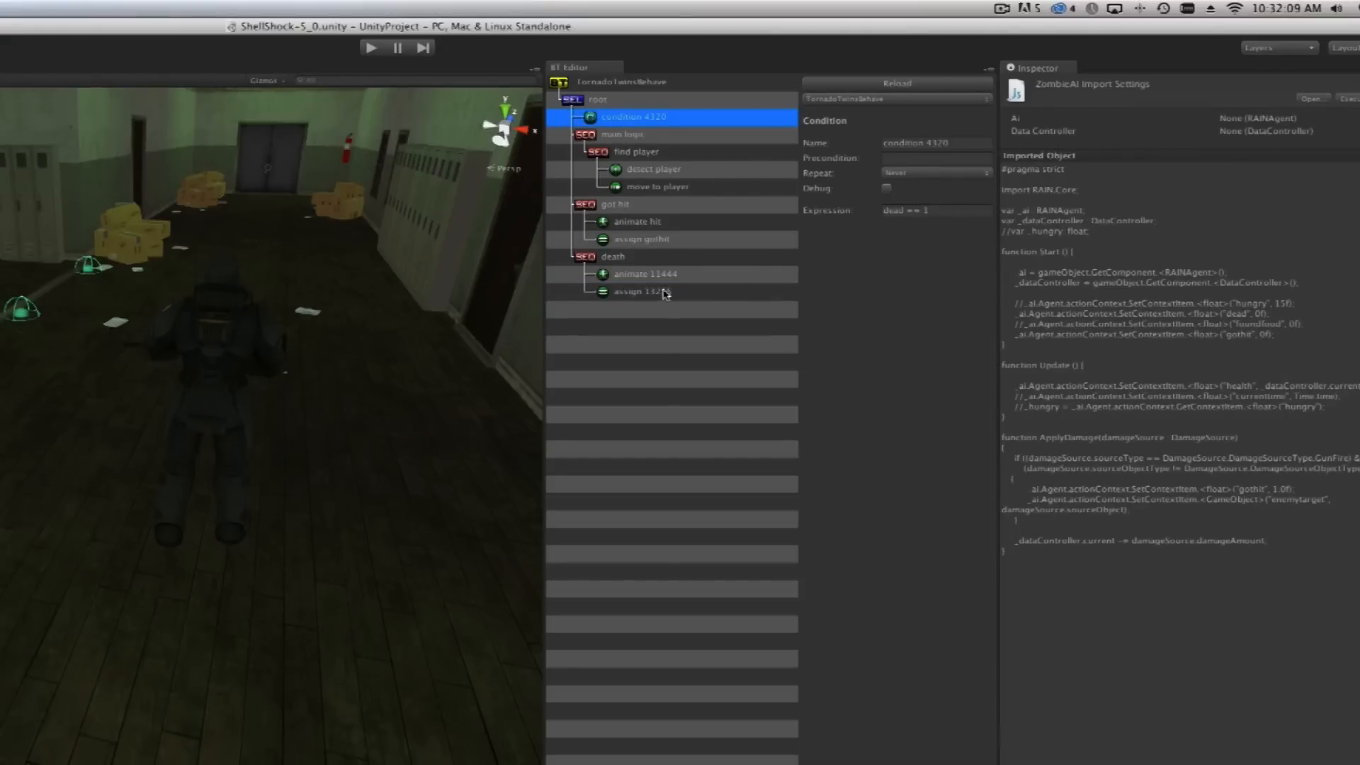
# Rename the Assign action to 'Set Dead to True'
pyautogui.click(641, 292)
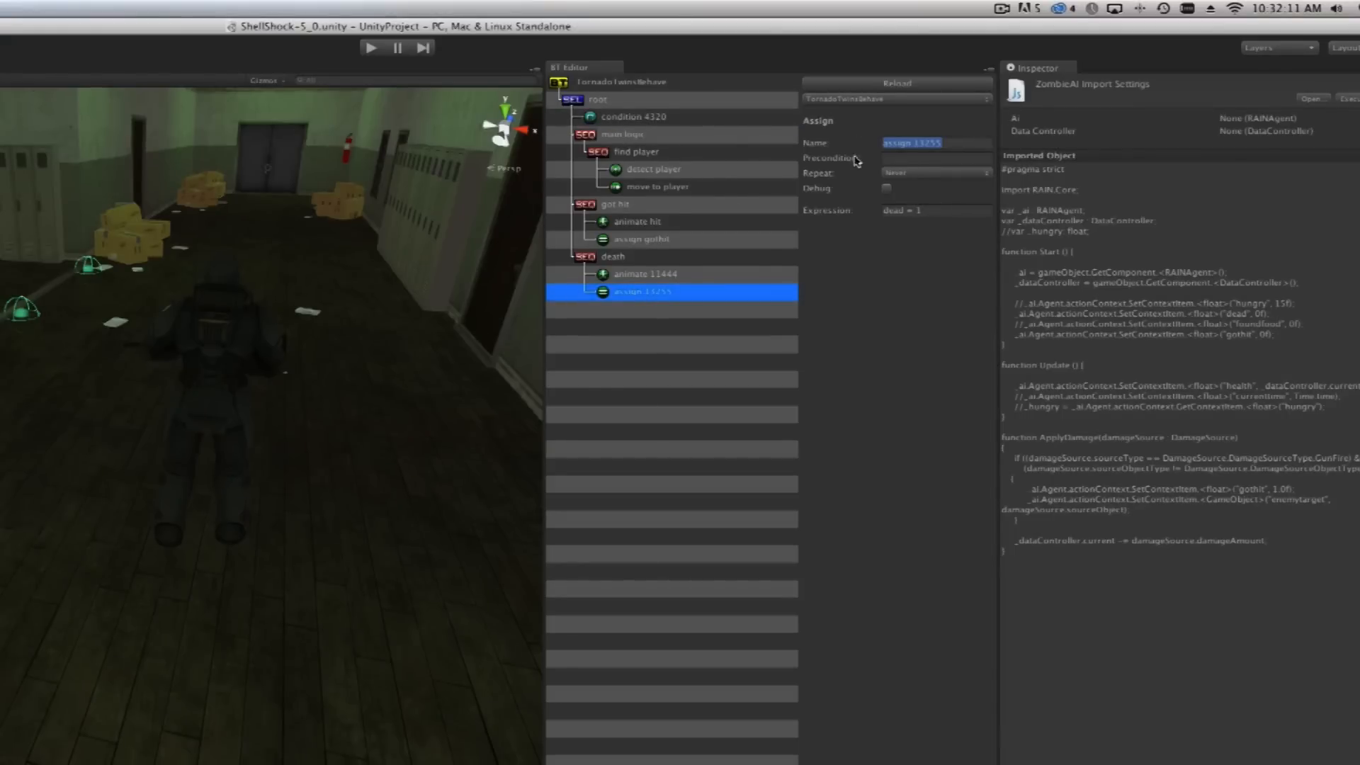
pyautogui.write('dea')
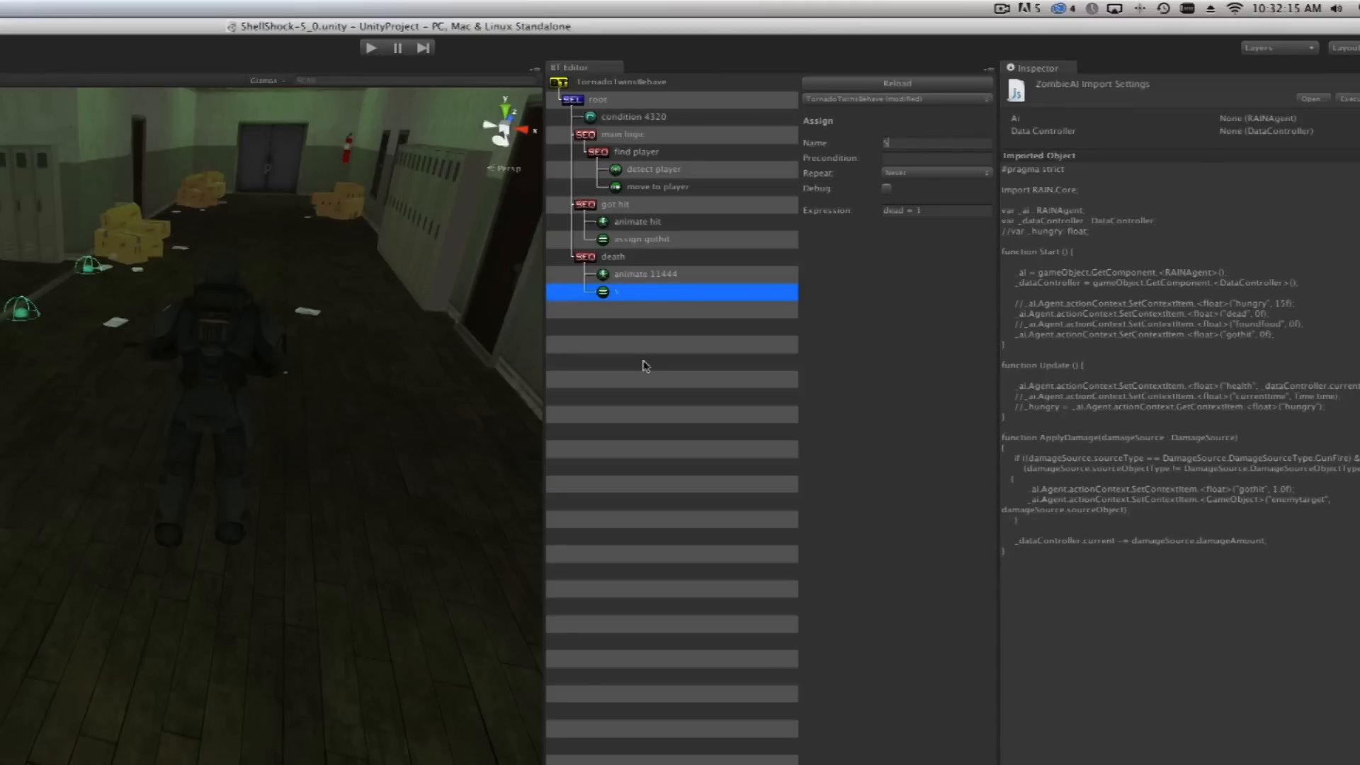
pyautogui.write('Set Dead to Tr')
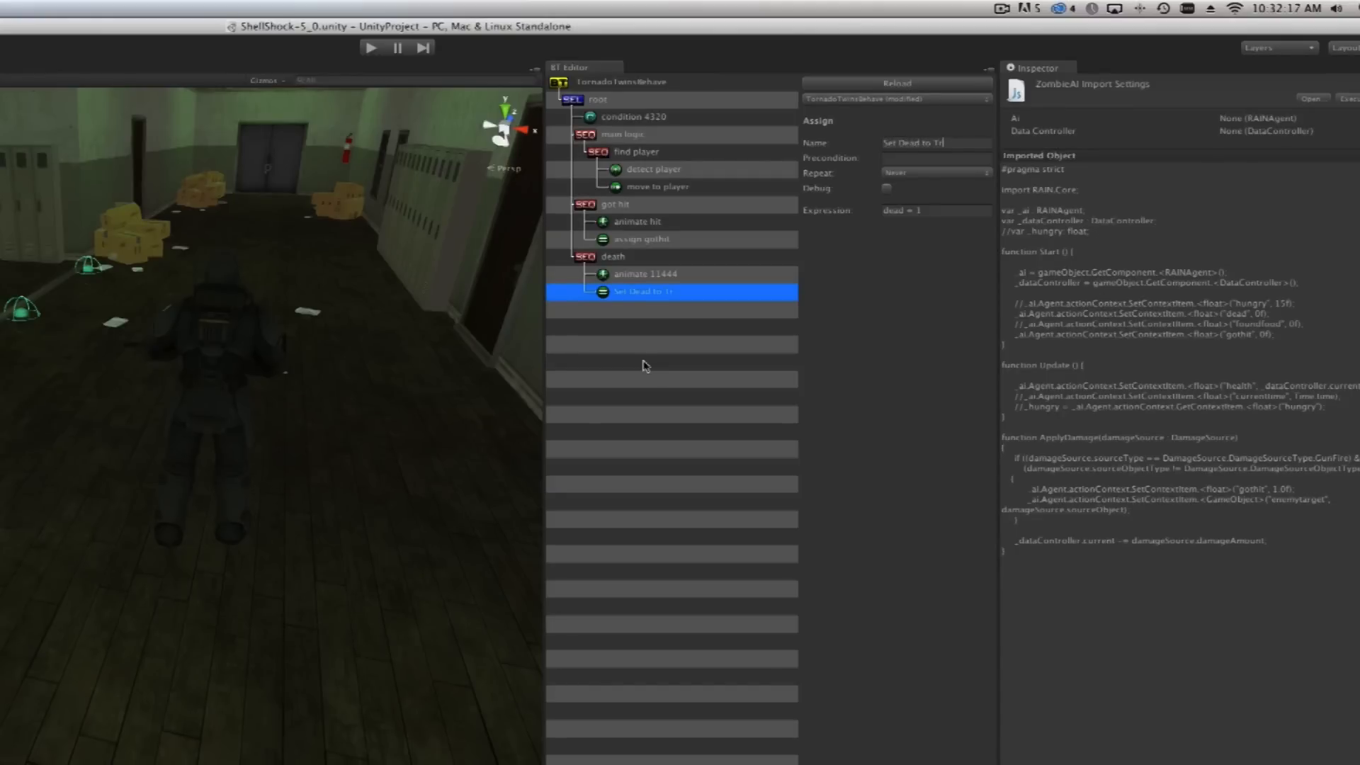
# Rename the animate node 'Death Animation', playing DieEasy with a 1-second wait
pyautogui.click(645, 274)
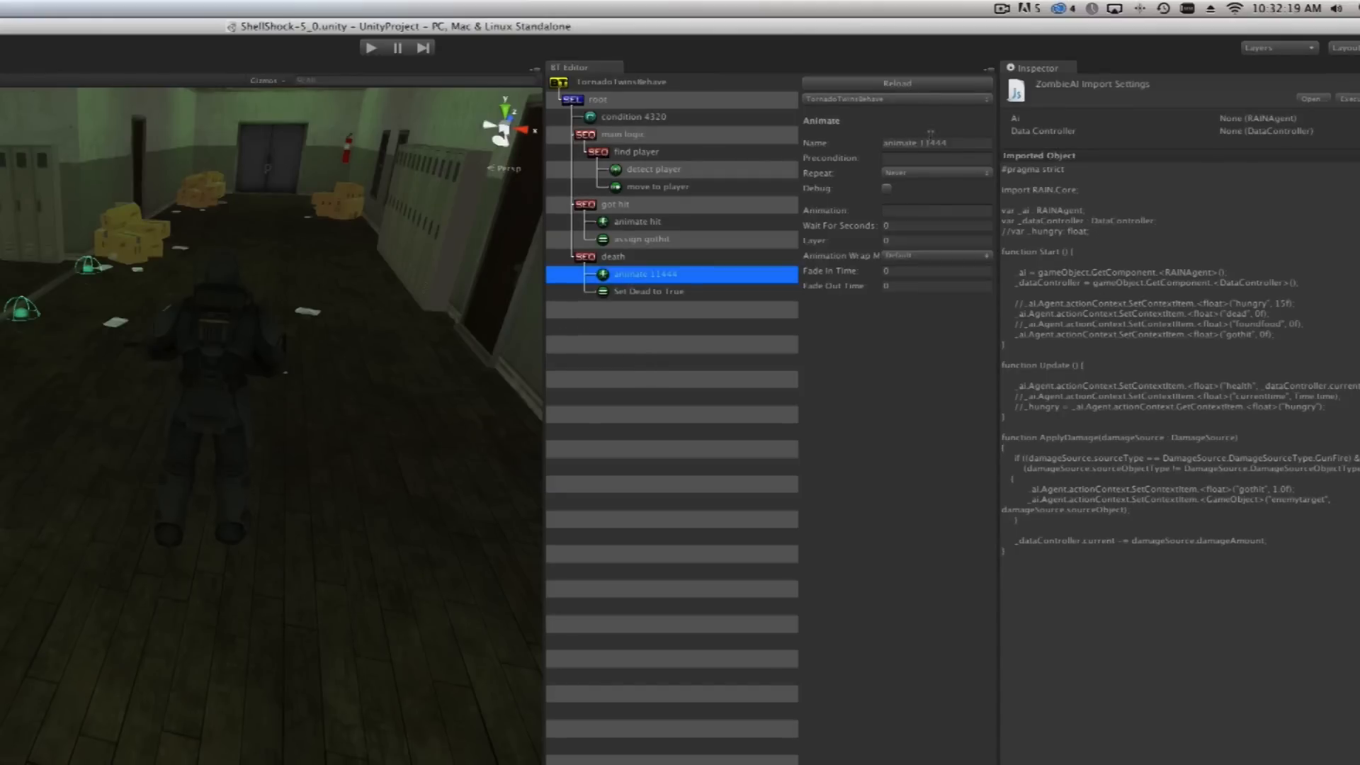
pyautogui.write('Death Animation')
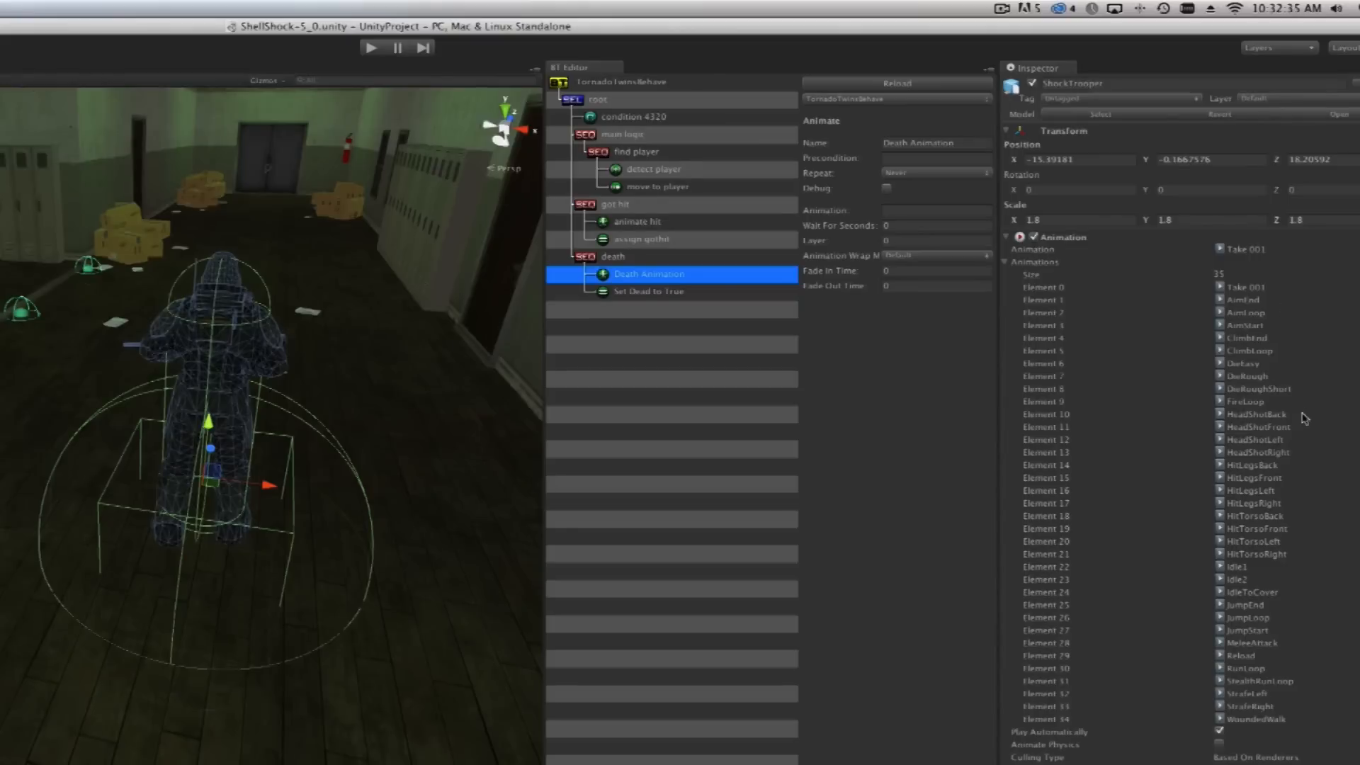
pyautogui.moveTo(1249, 417)
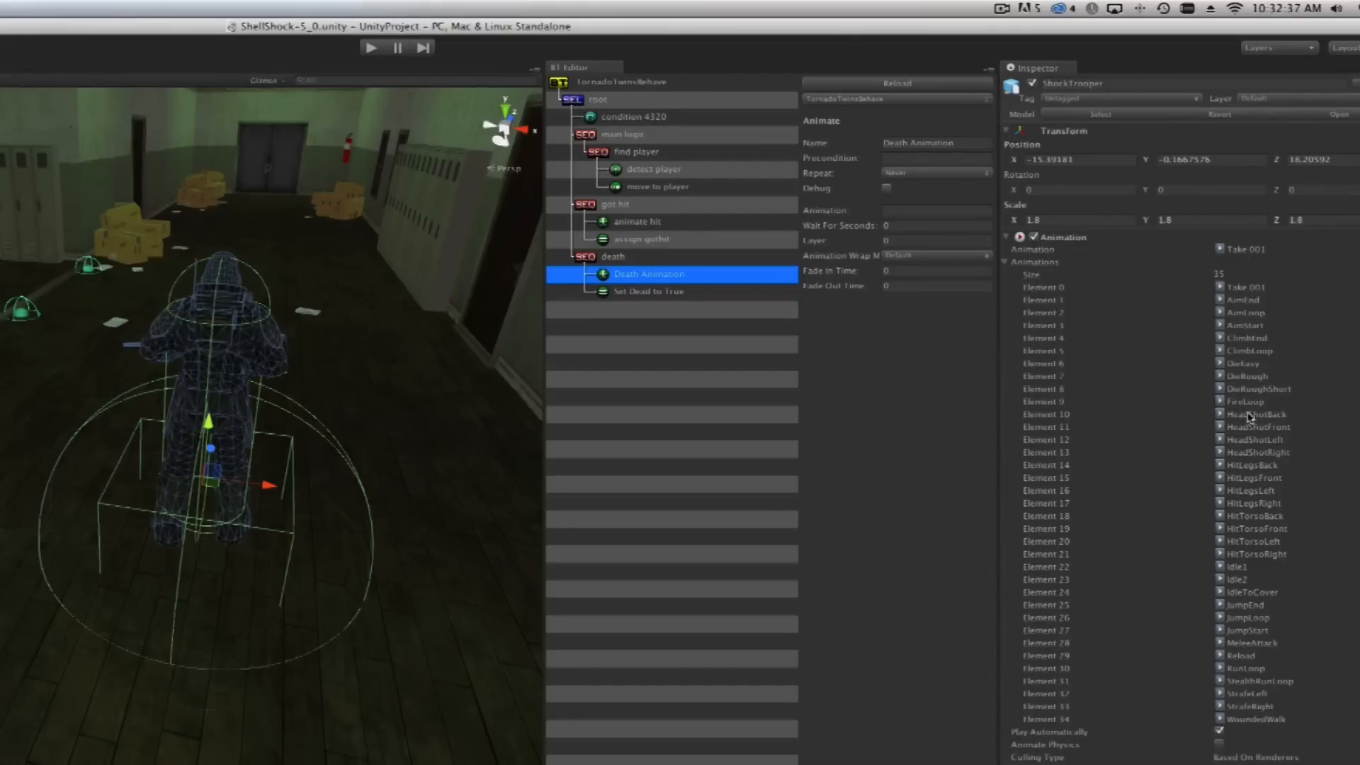
pyautogui.moveTo(1241, 384)
pyautogui.write('DieEasy')
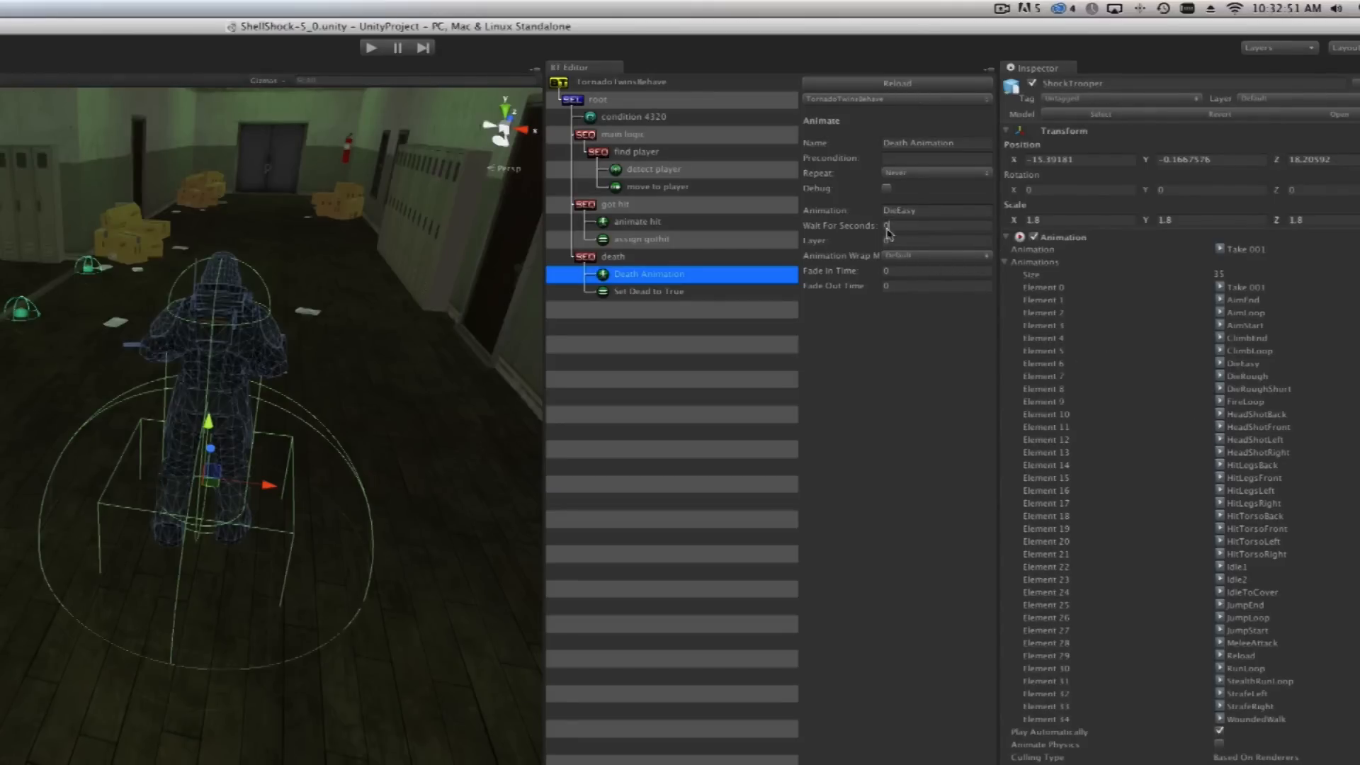
pyautogui.click(886, 226)
pyautogui.write('1')
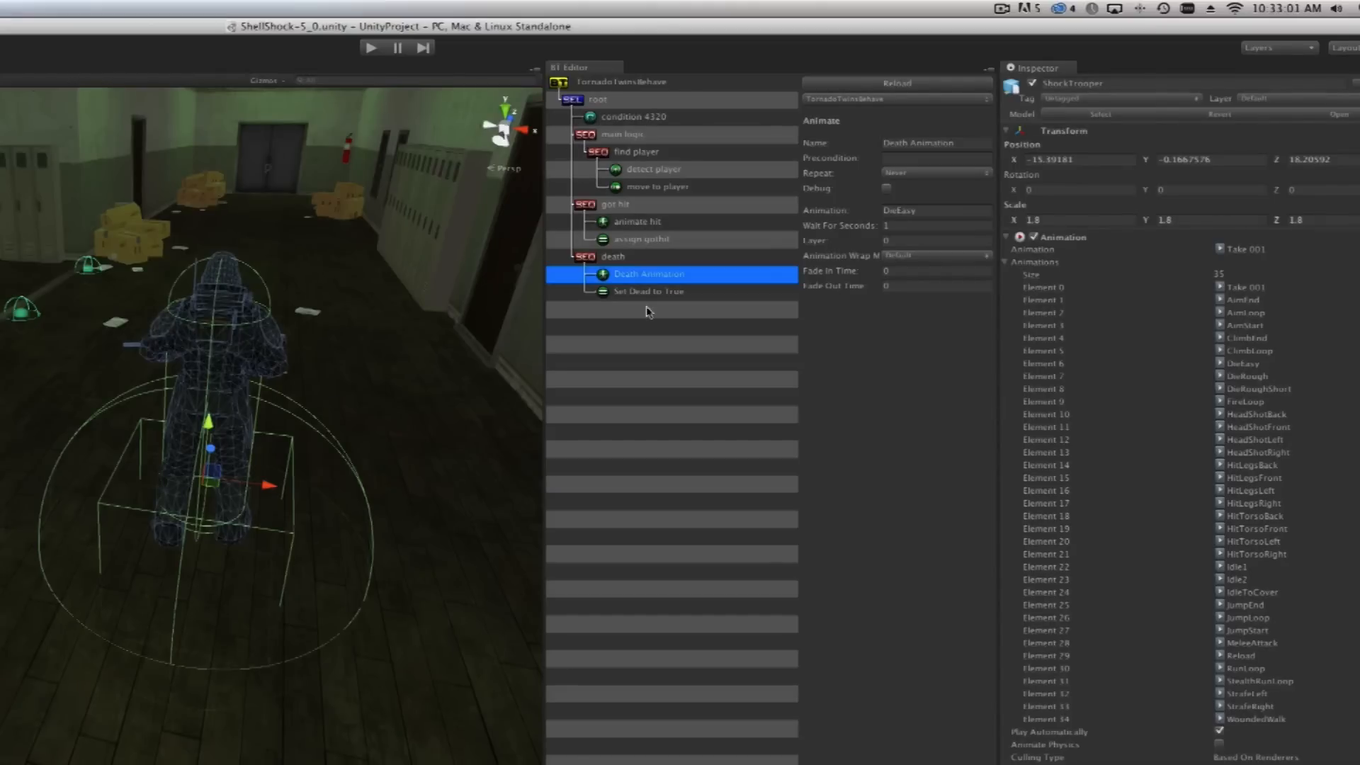
pyautogui.moveTo(793, 283)
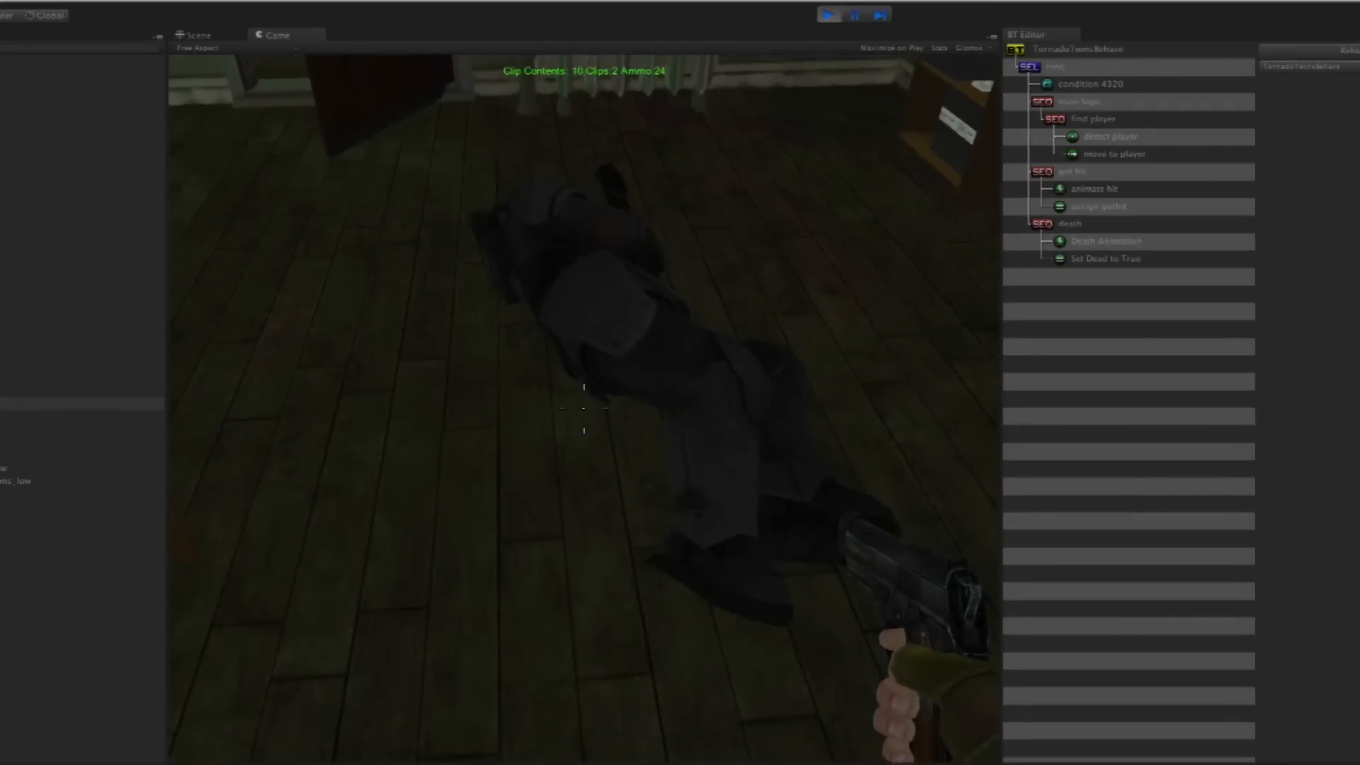
pyautogui.click(198, 34)
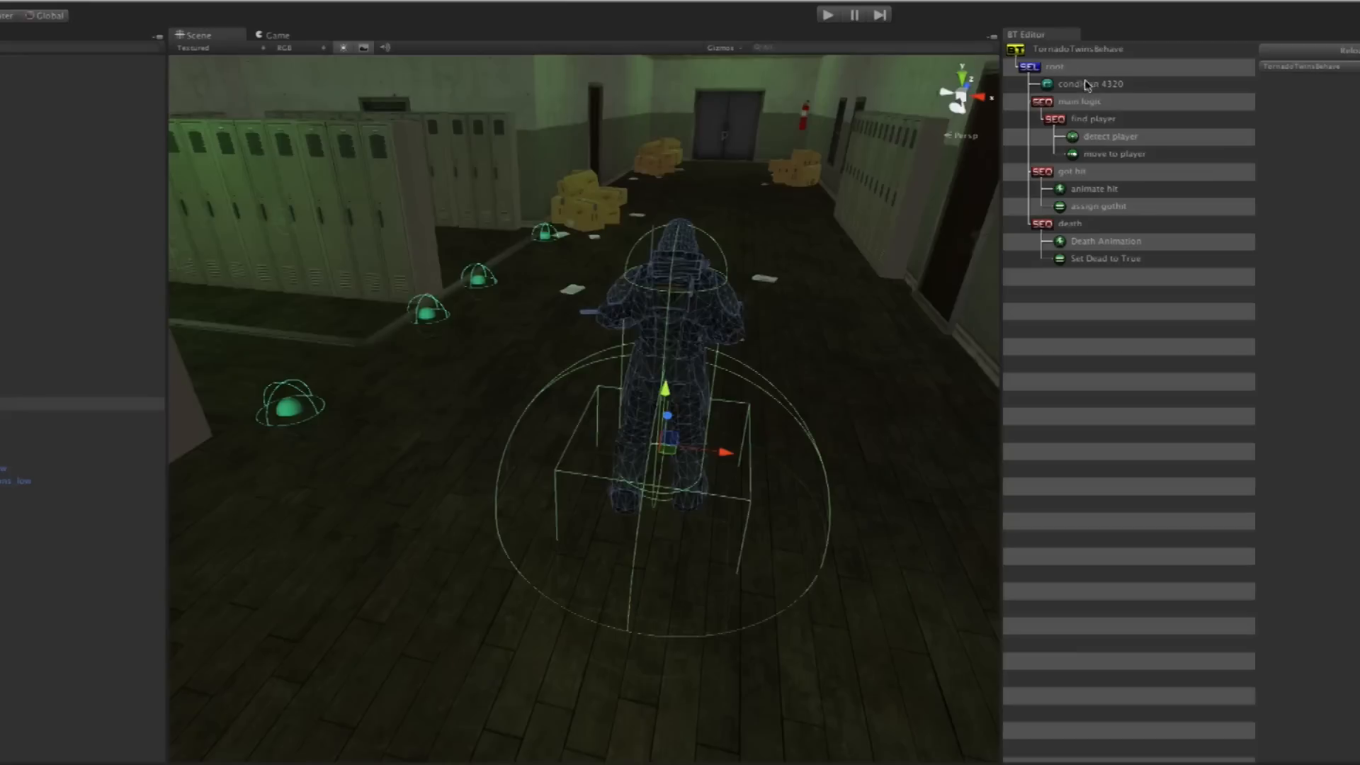
# Rename the root condition node to 'condition' and inspect the trooper's SmartSensor
pyautogui.click(1089, 84)
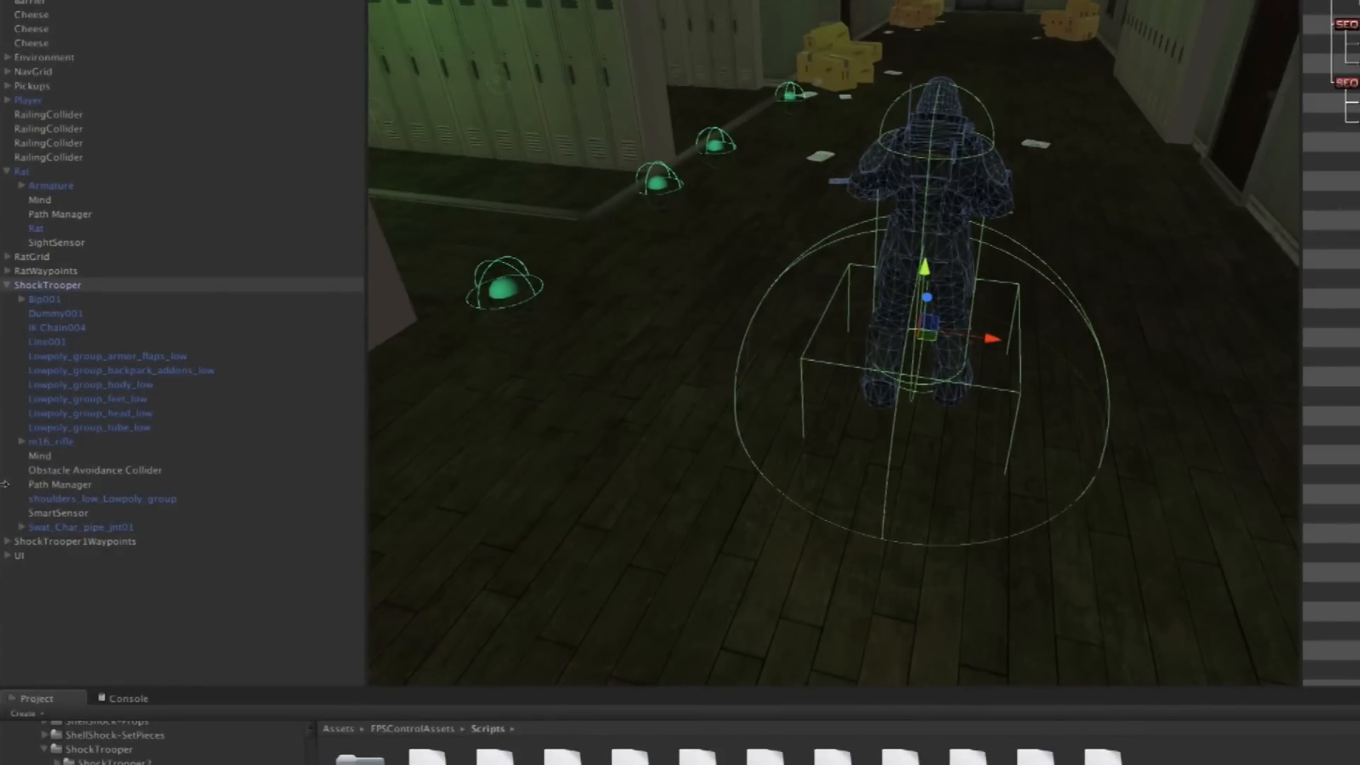
pyautogui.click(58, 511)
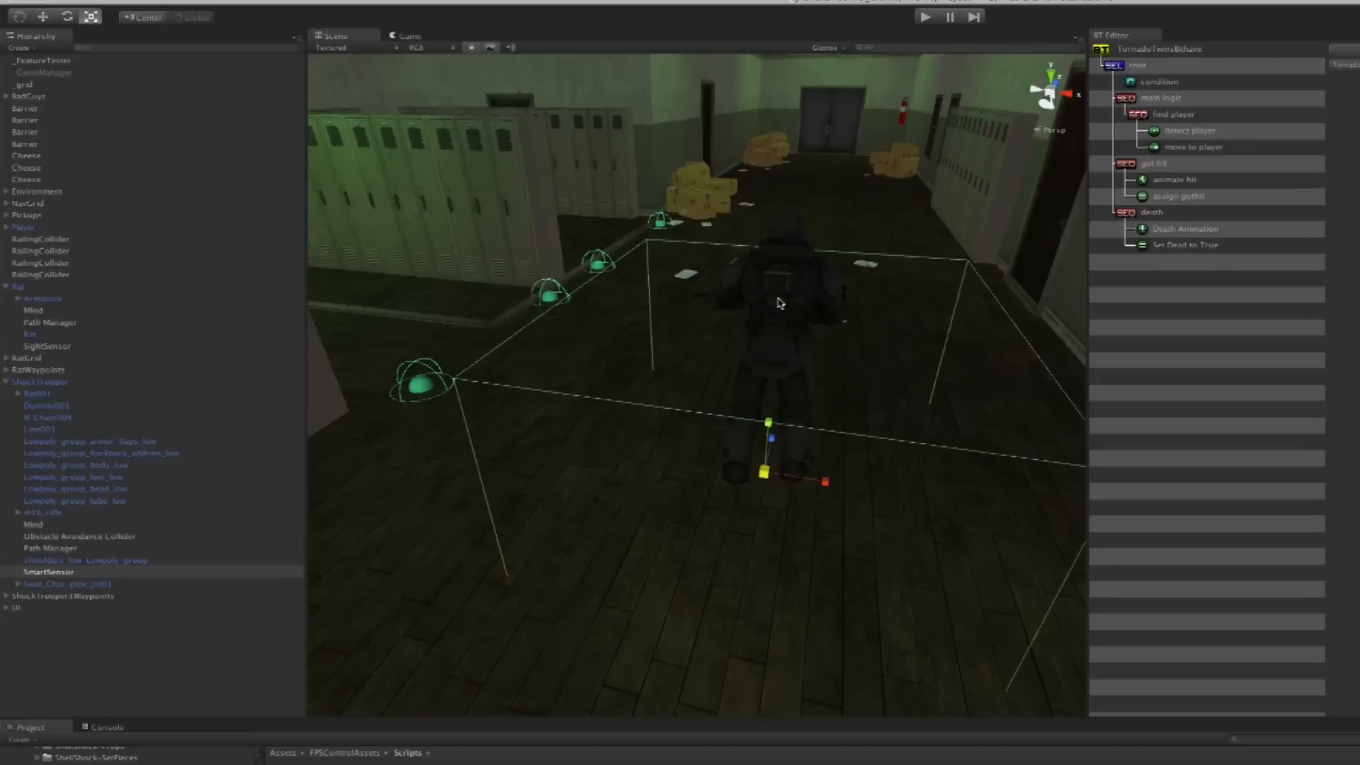
pyautogui.moveTo(871, 419)
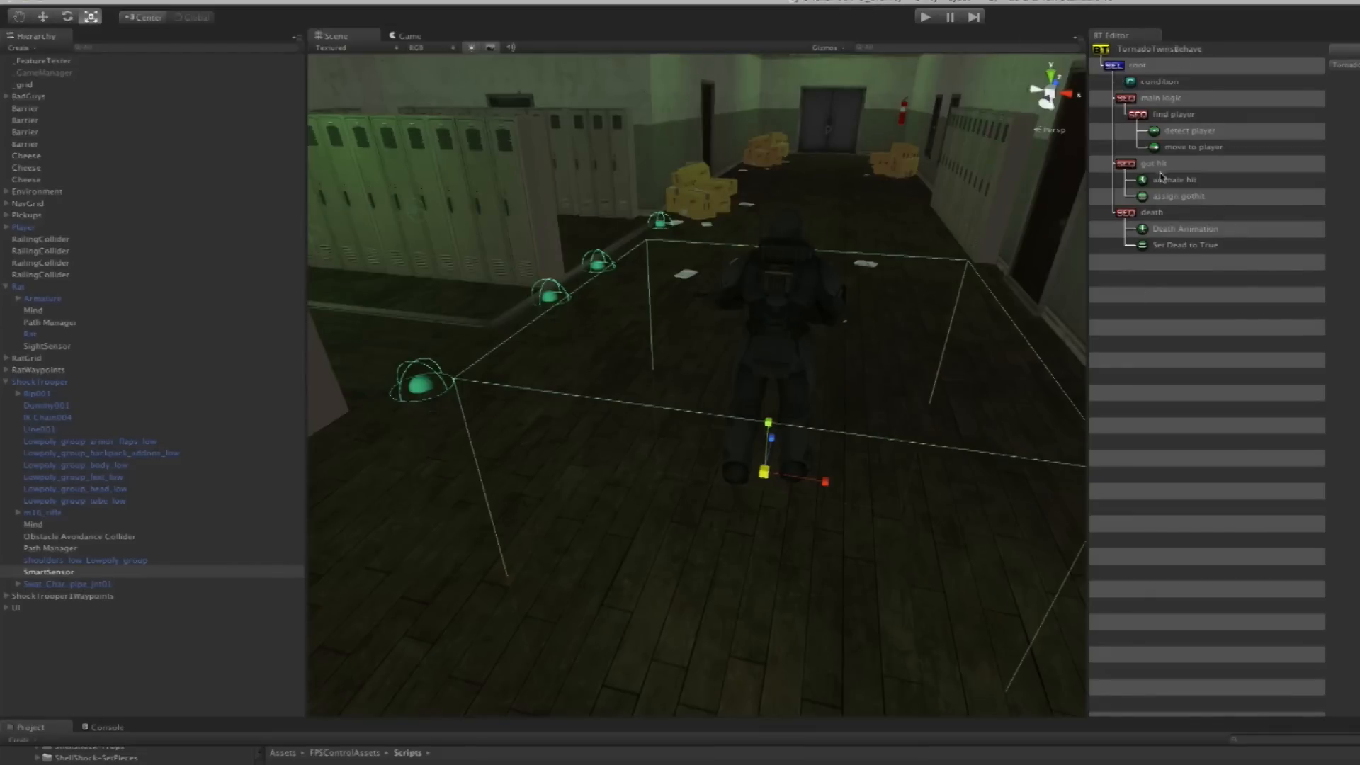
# Give the 'animate hit' action a Wait For Seconds of .5
pyautogui.click(1171, 179)
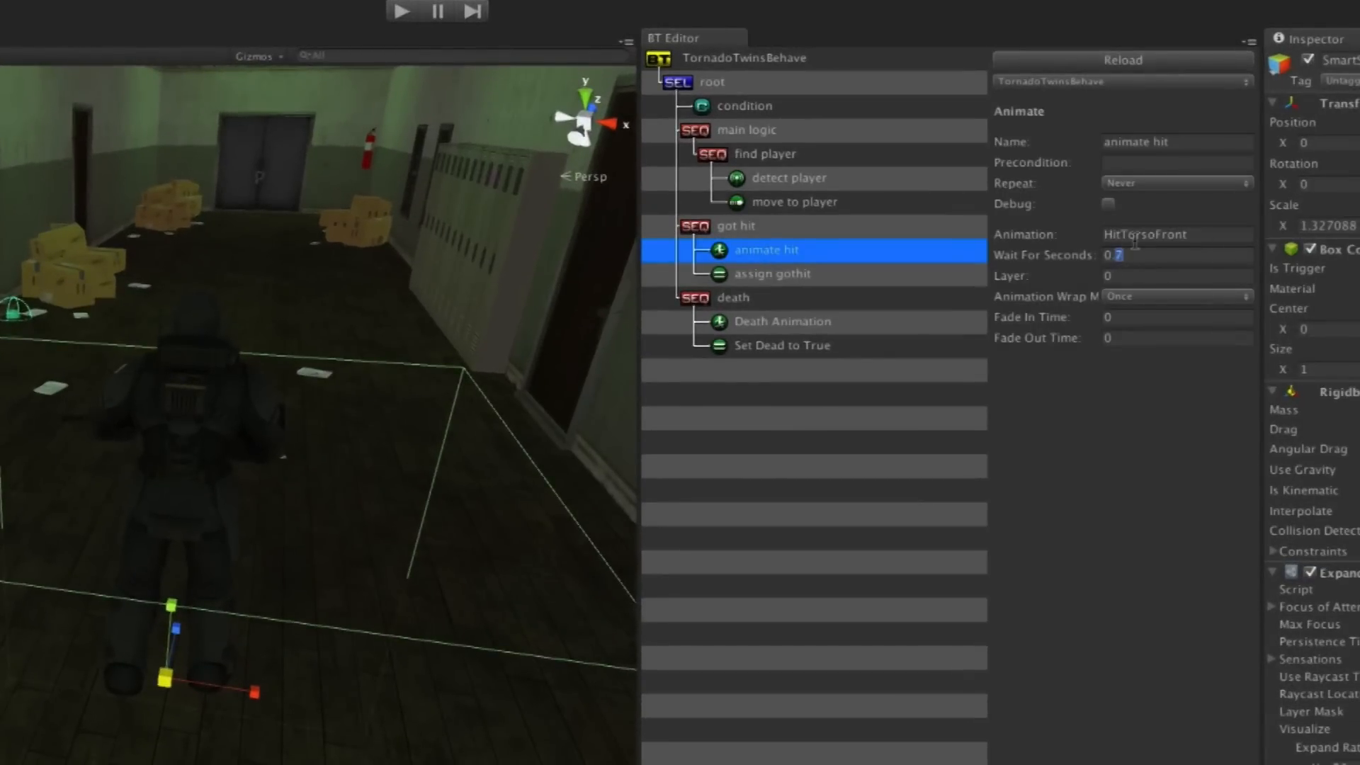
pyautogui.write('.5')
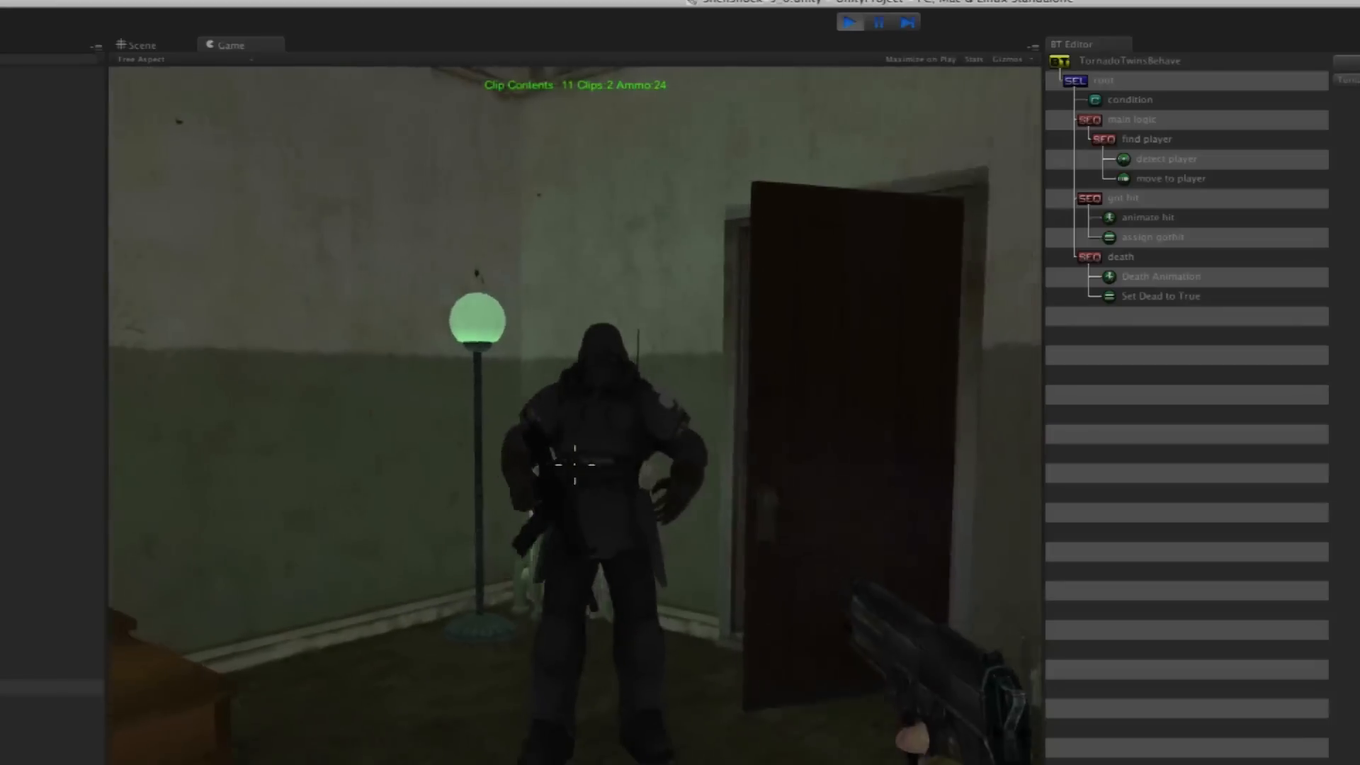
pyautogui.click(573, 469)
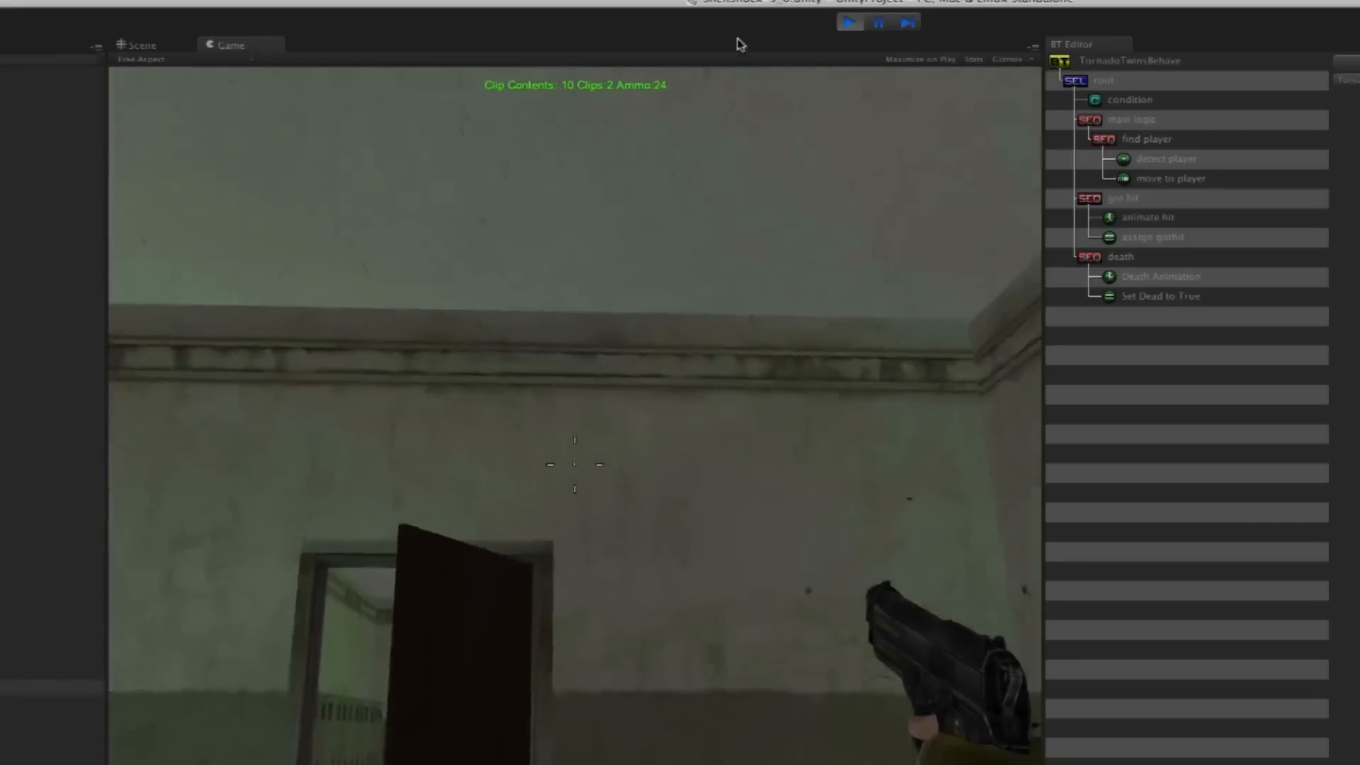
pyautogui.click(142, 44)
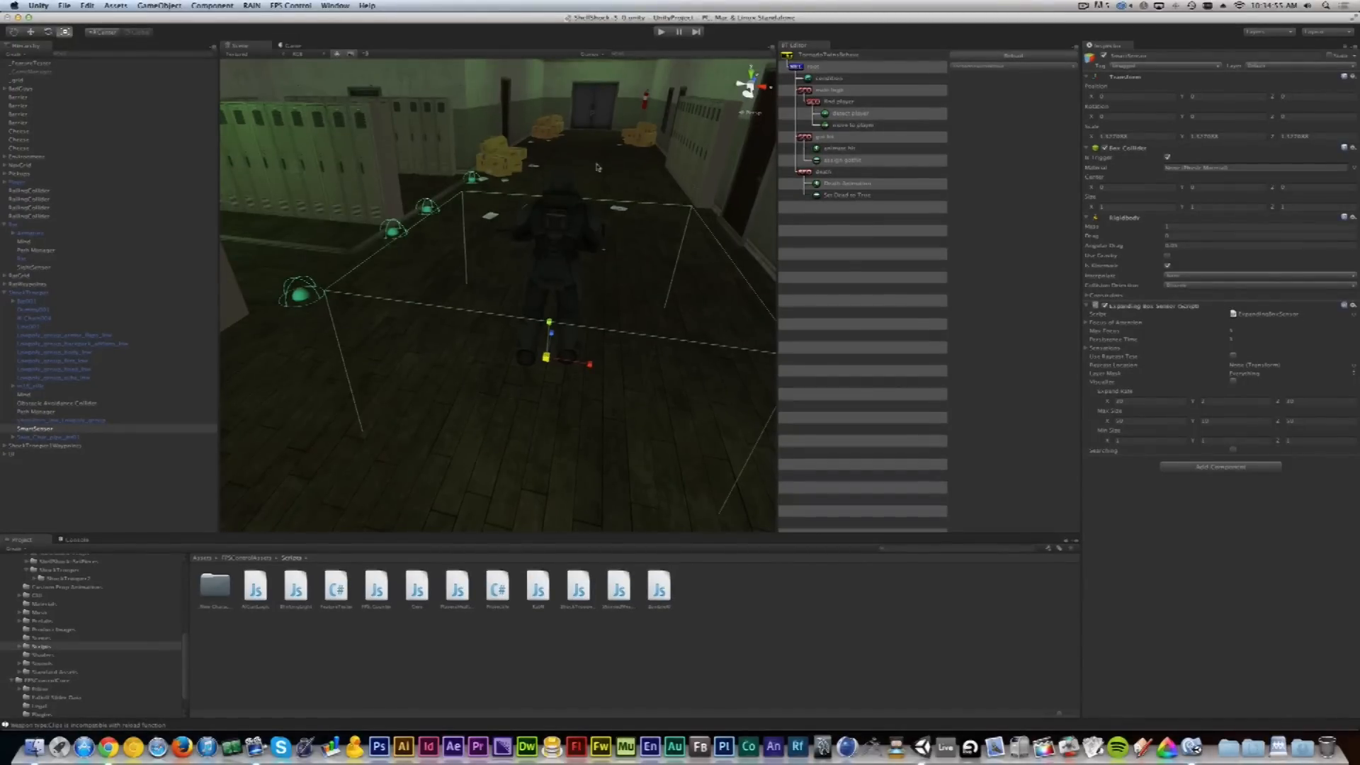
pyautogui.moveTo(849, 292)
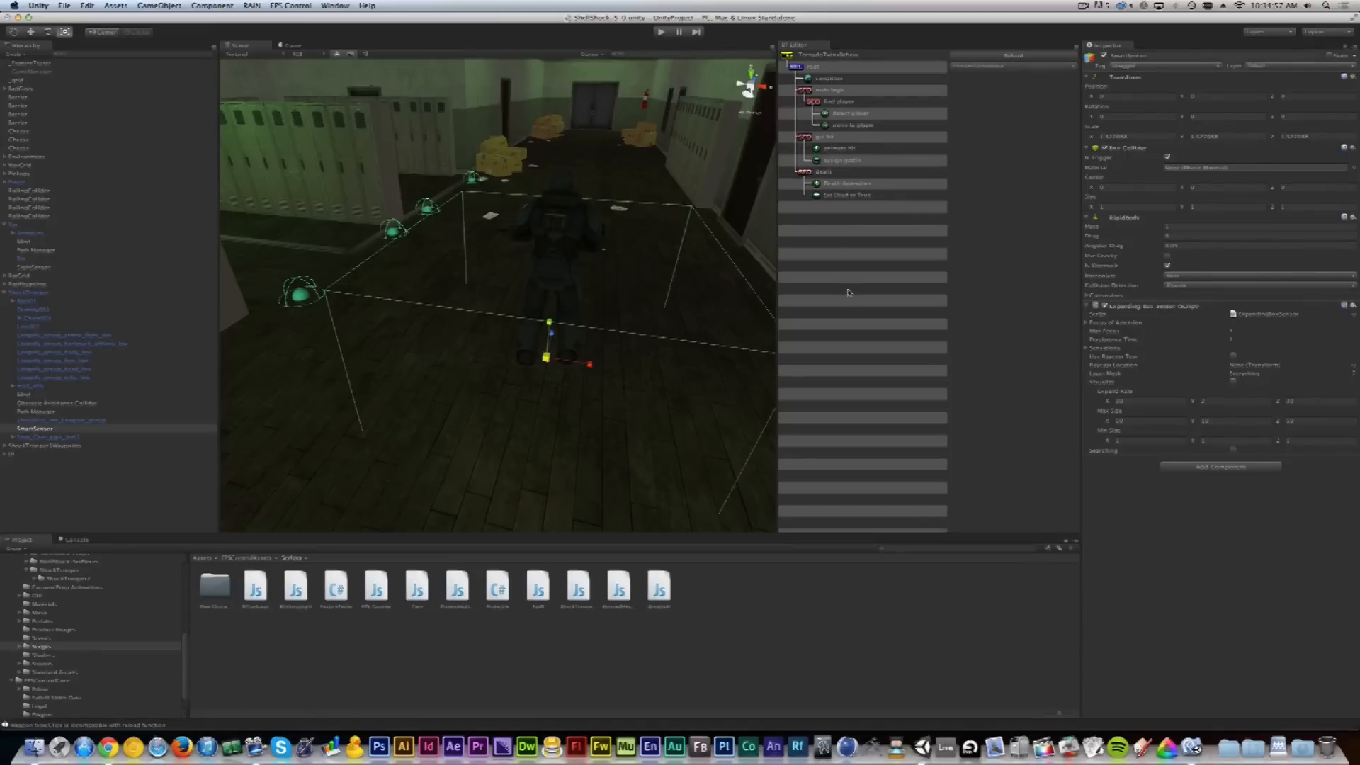